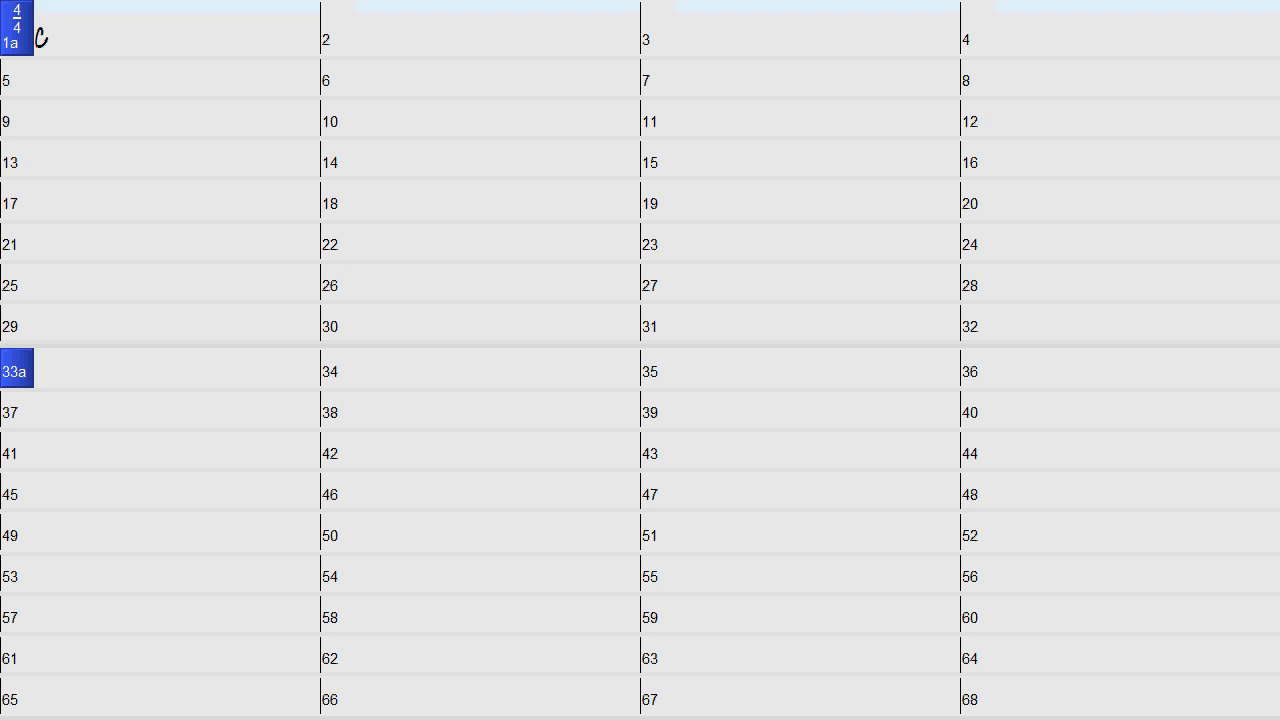
Start playback of the 4/4 song from bar 1 using the toolbar transport controls.
click(160, 38)
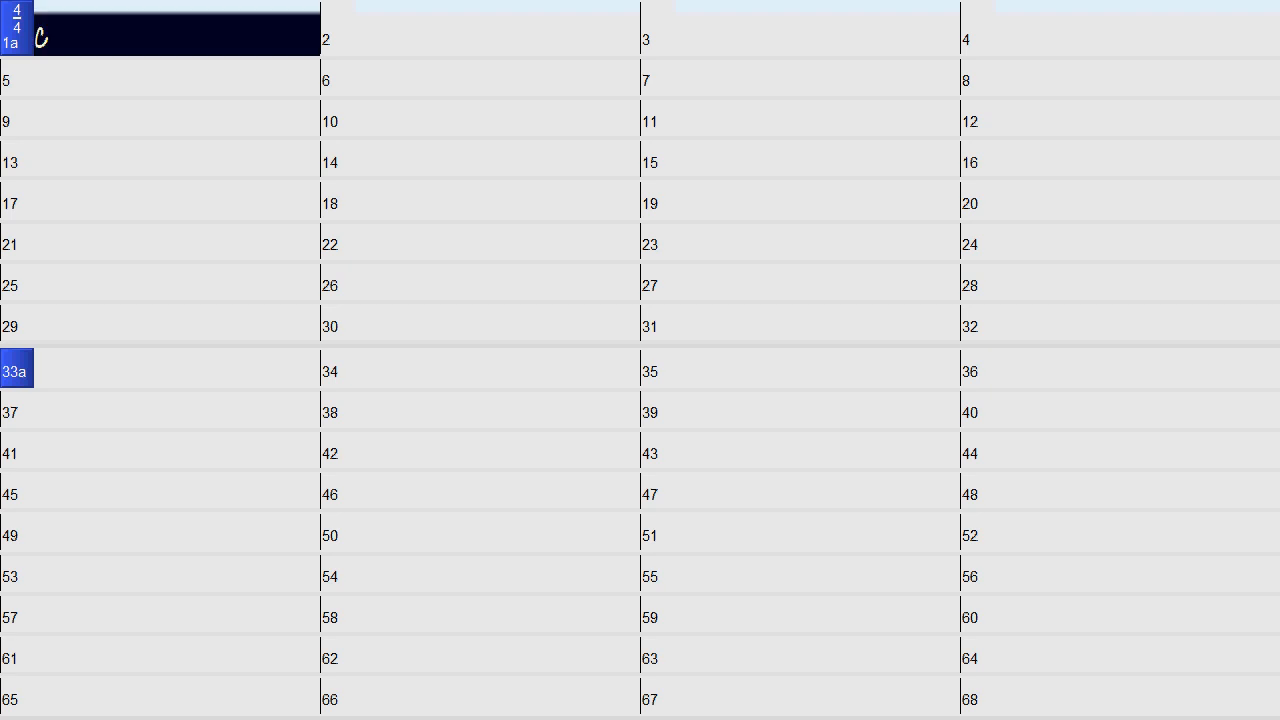
click(496, 32)
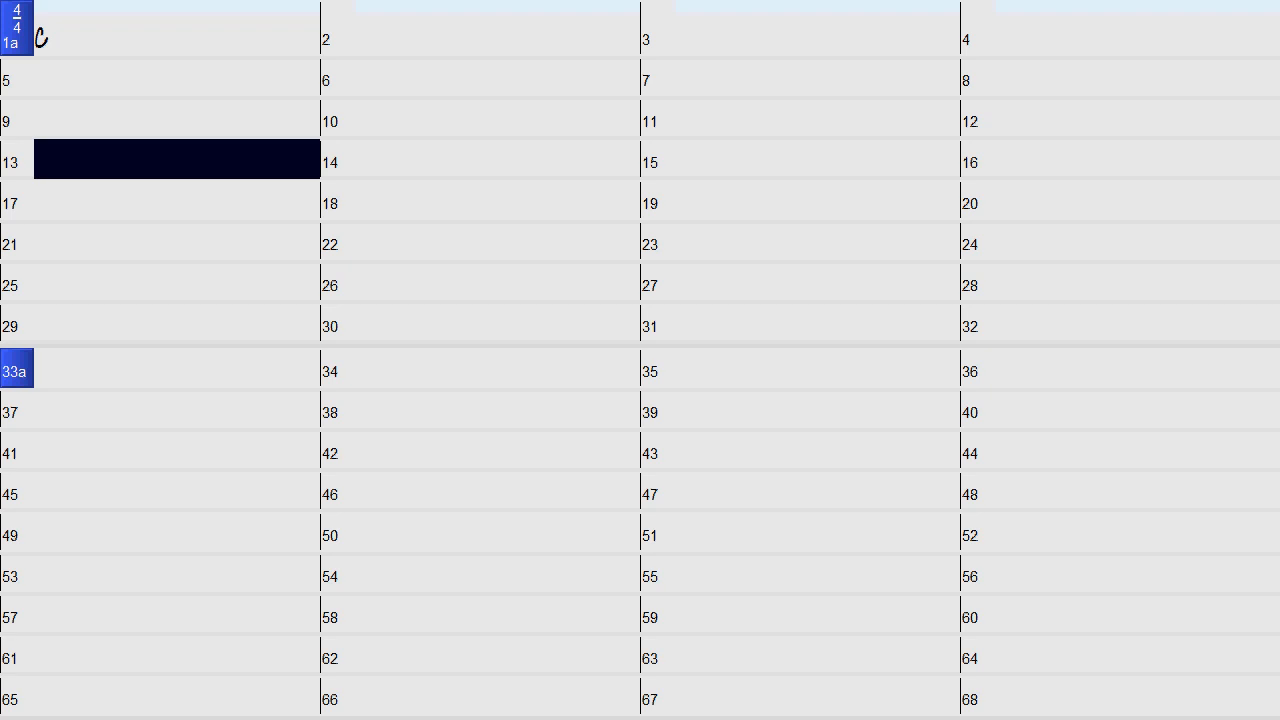
click(496, 162)
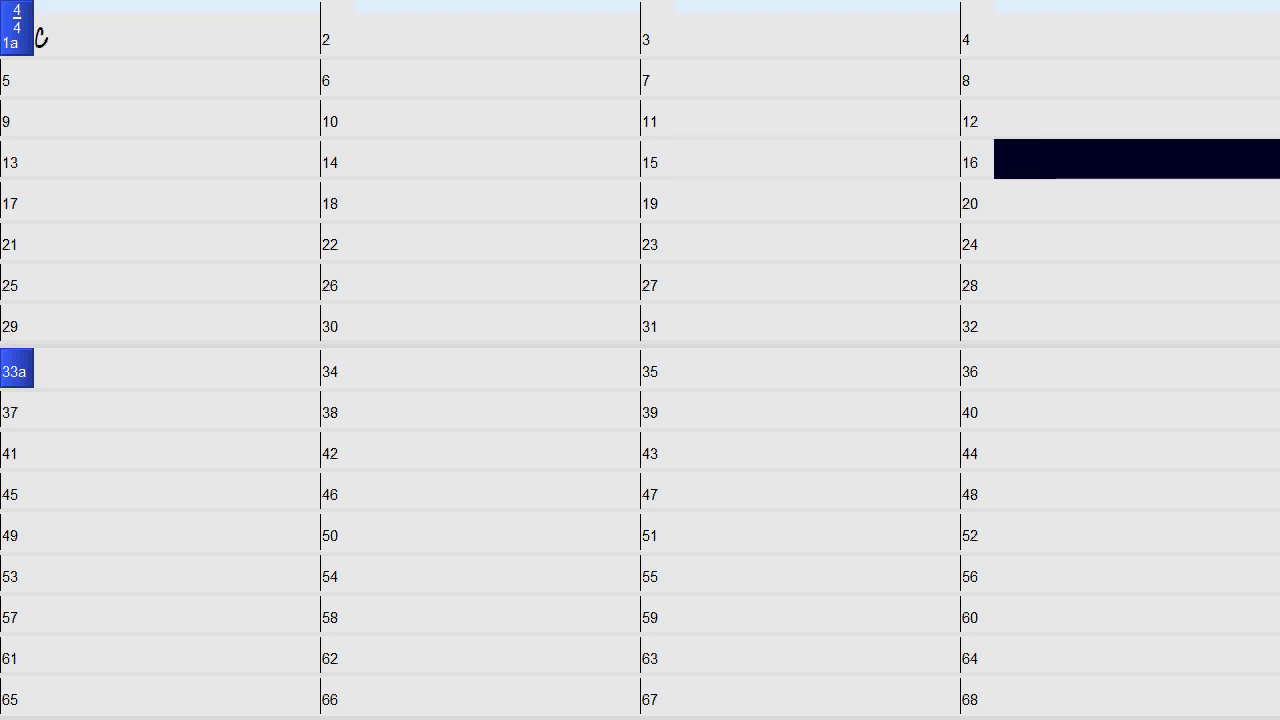
click(176, 204)
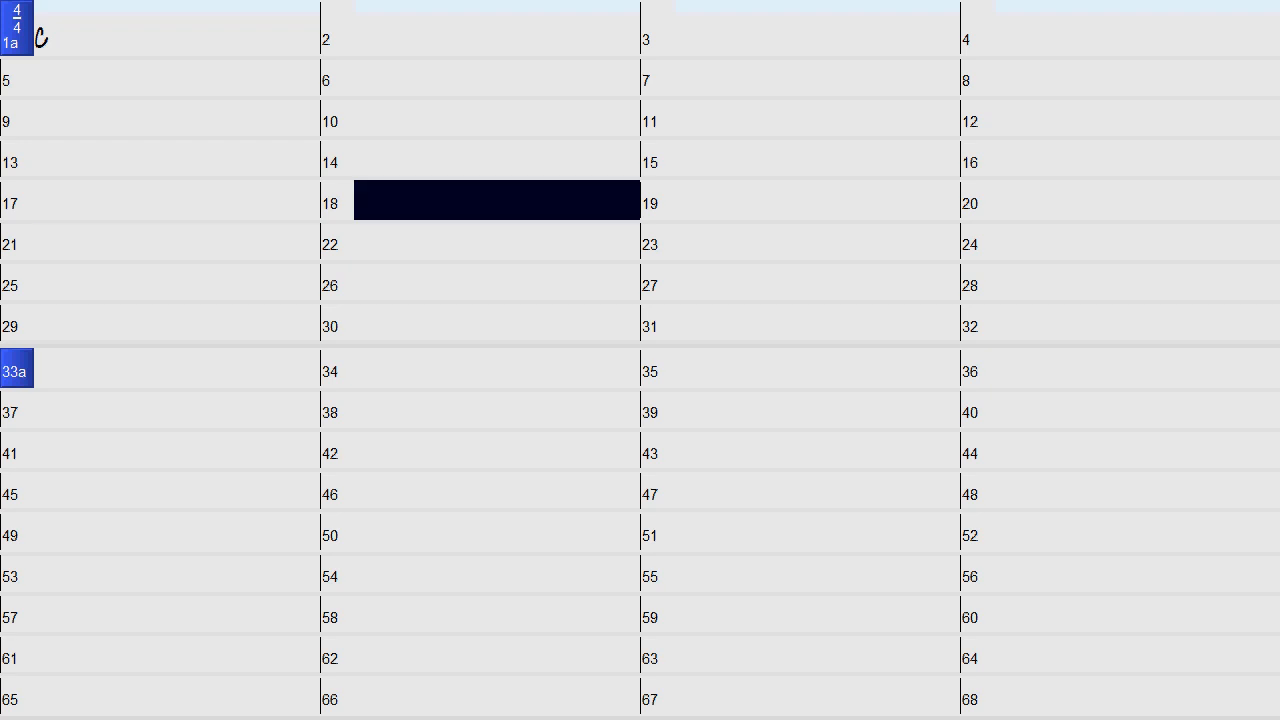
click(816, 204)
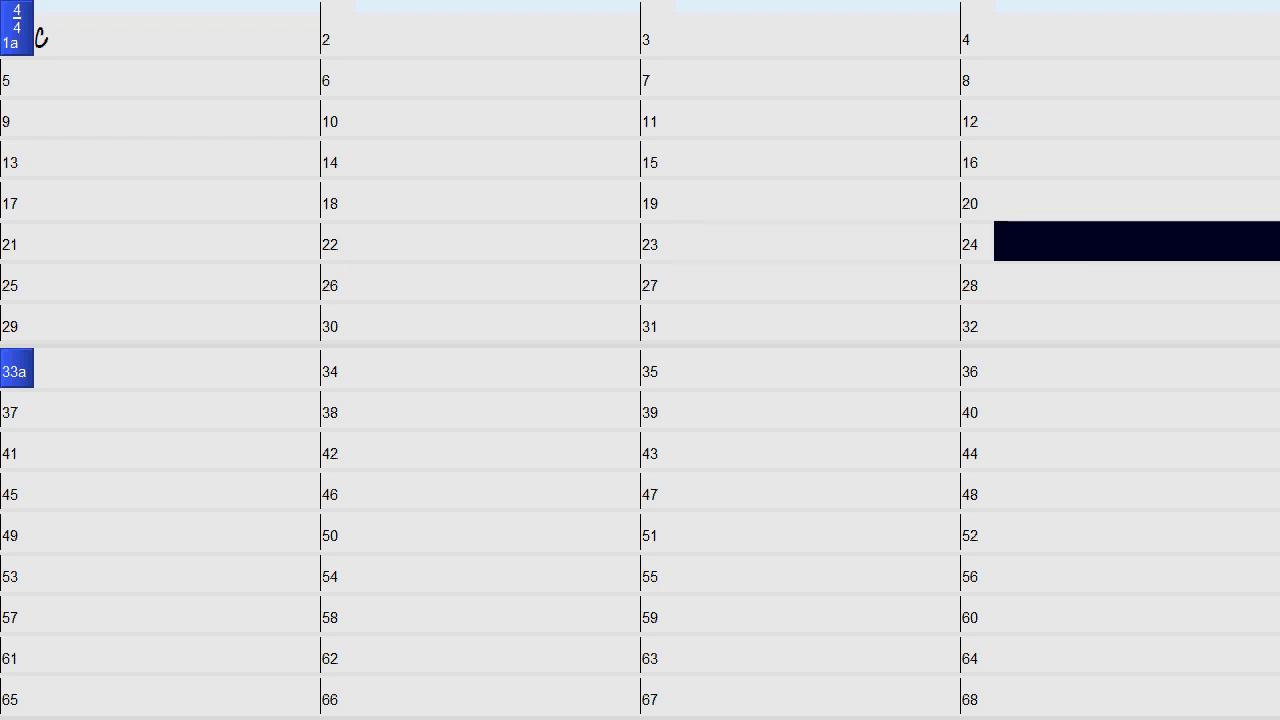
click(176, 284)
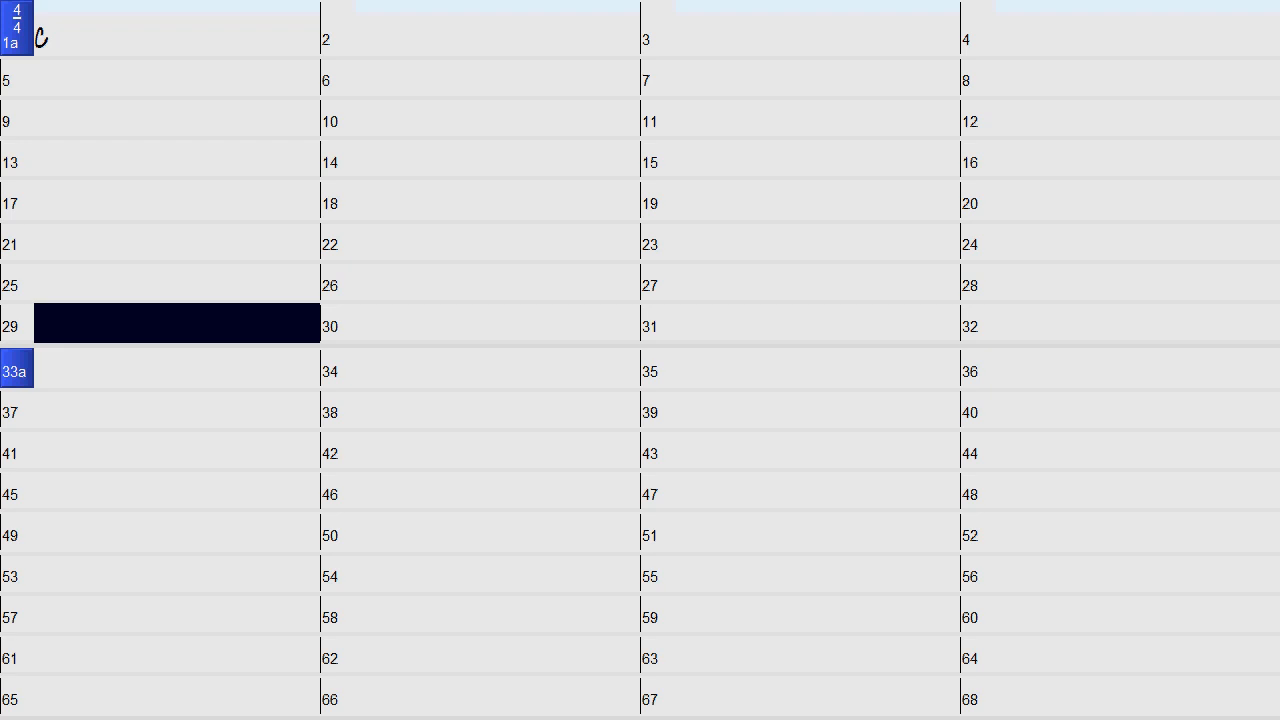
click(496, 324)
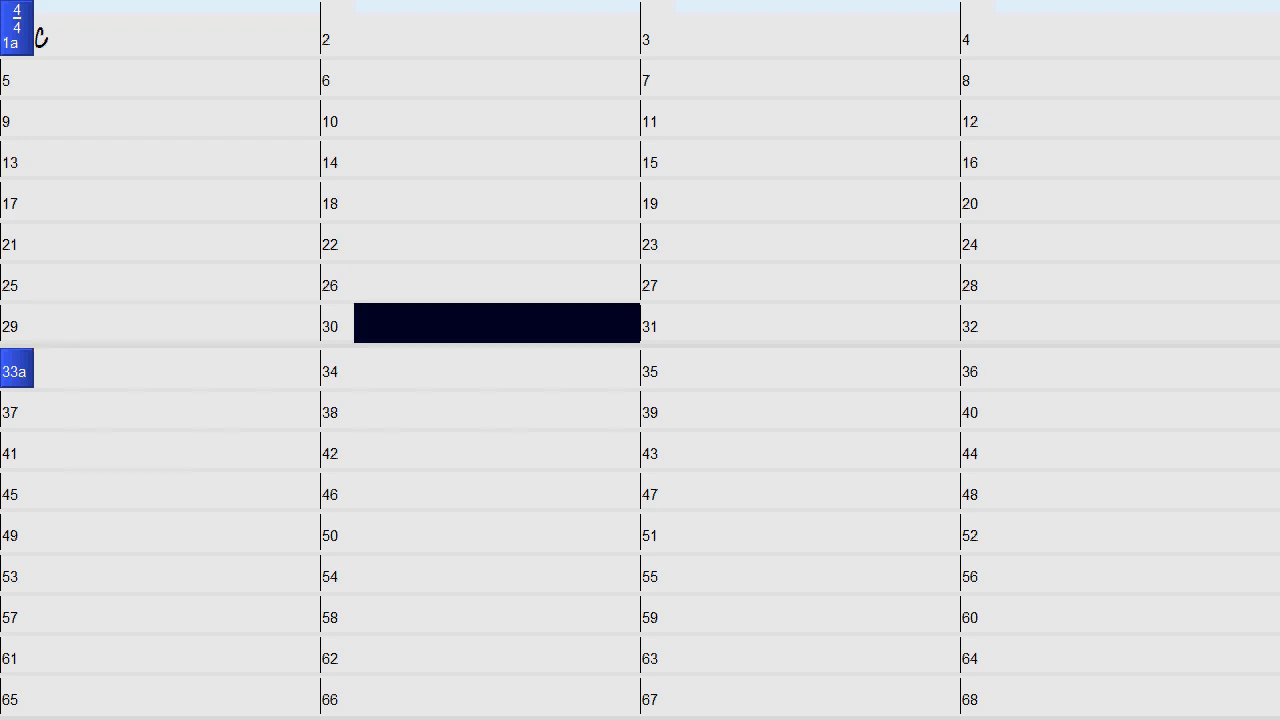
click(816, 324)
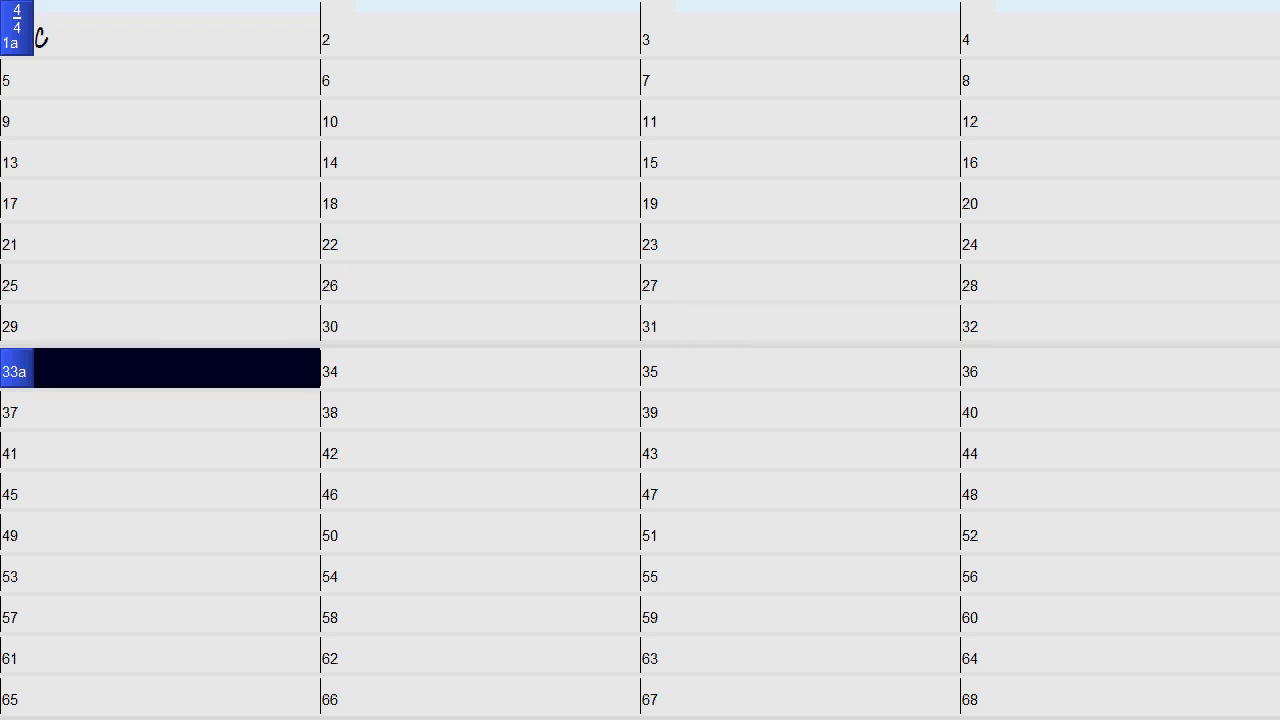
click(496, 370)
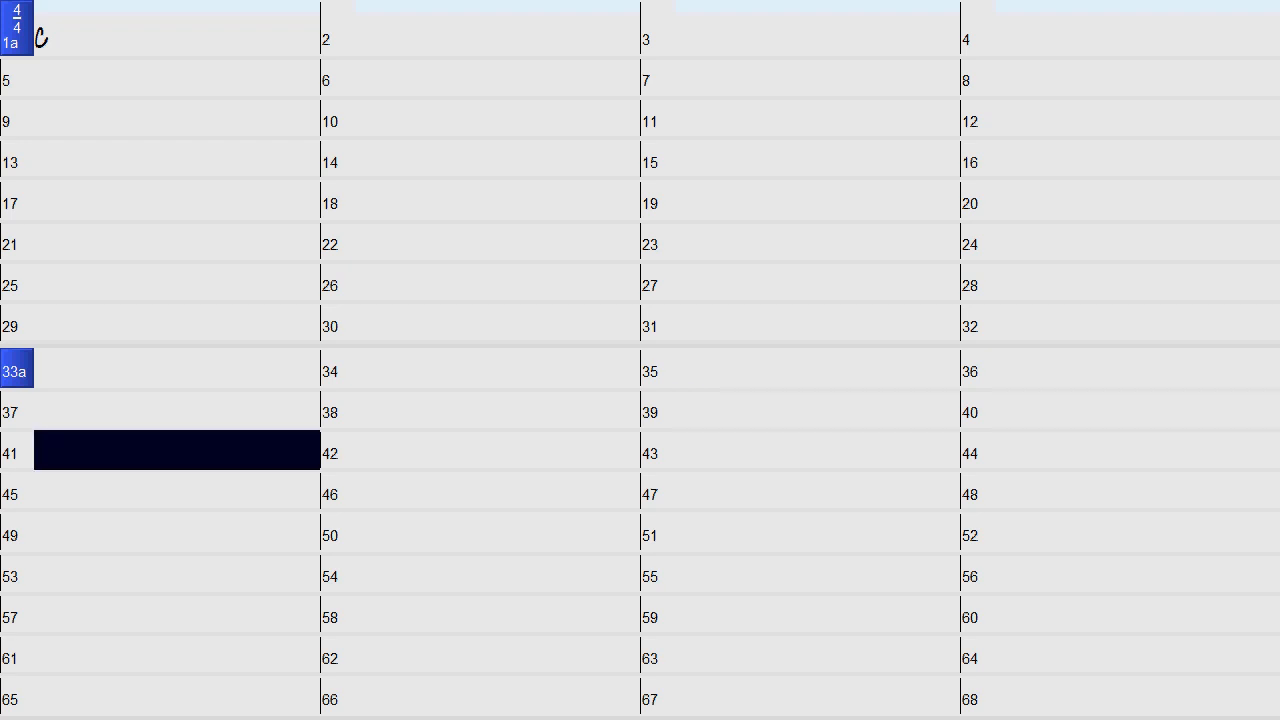
click(496, 452)
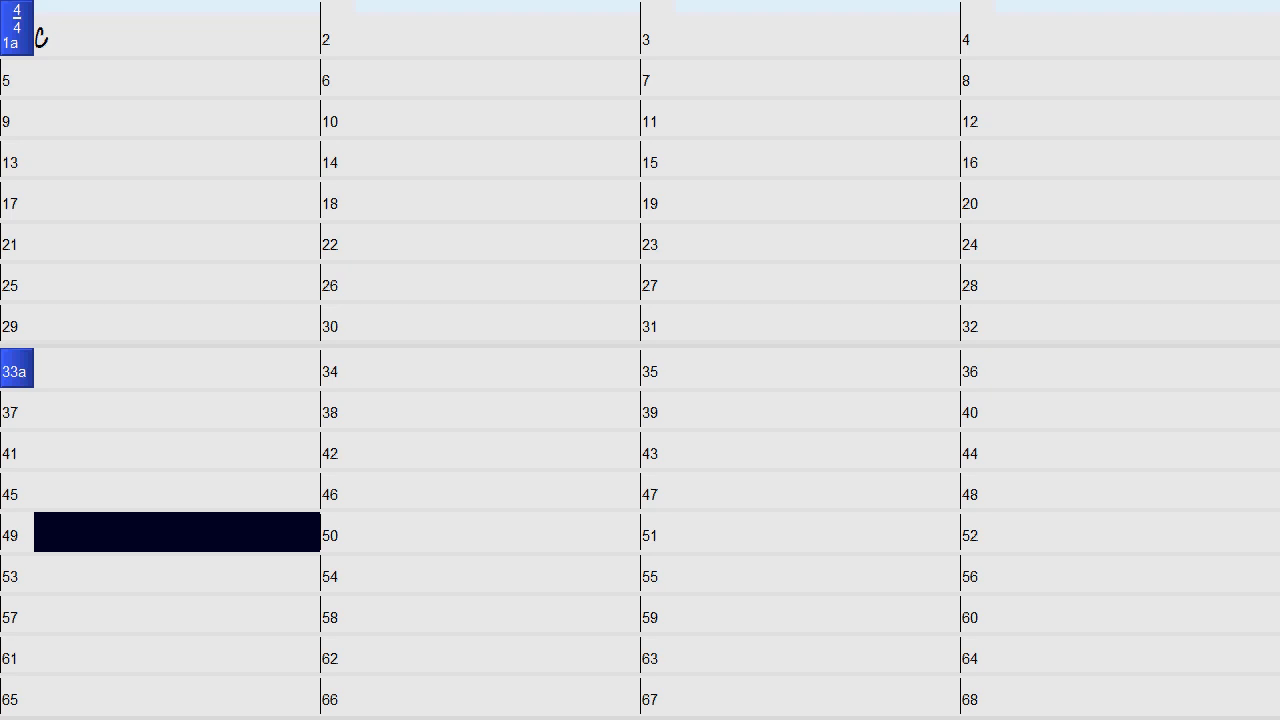
click(496, 536)
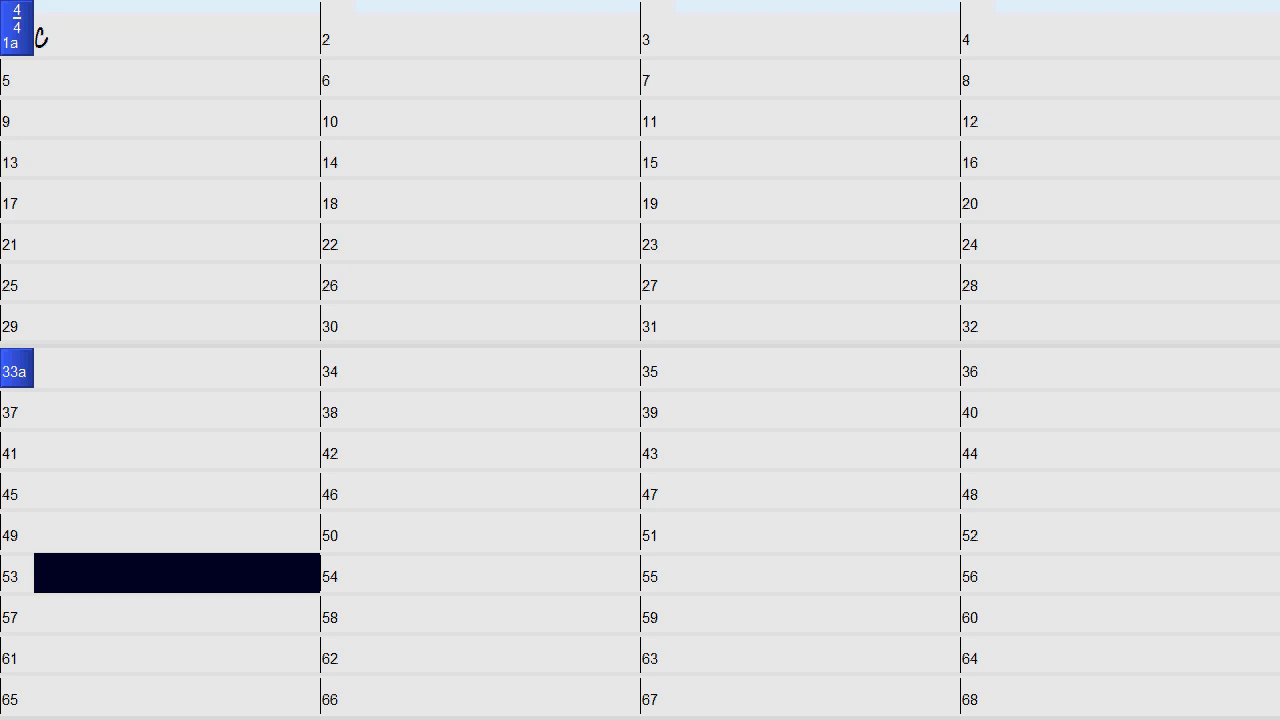
click(496, 576)
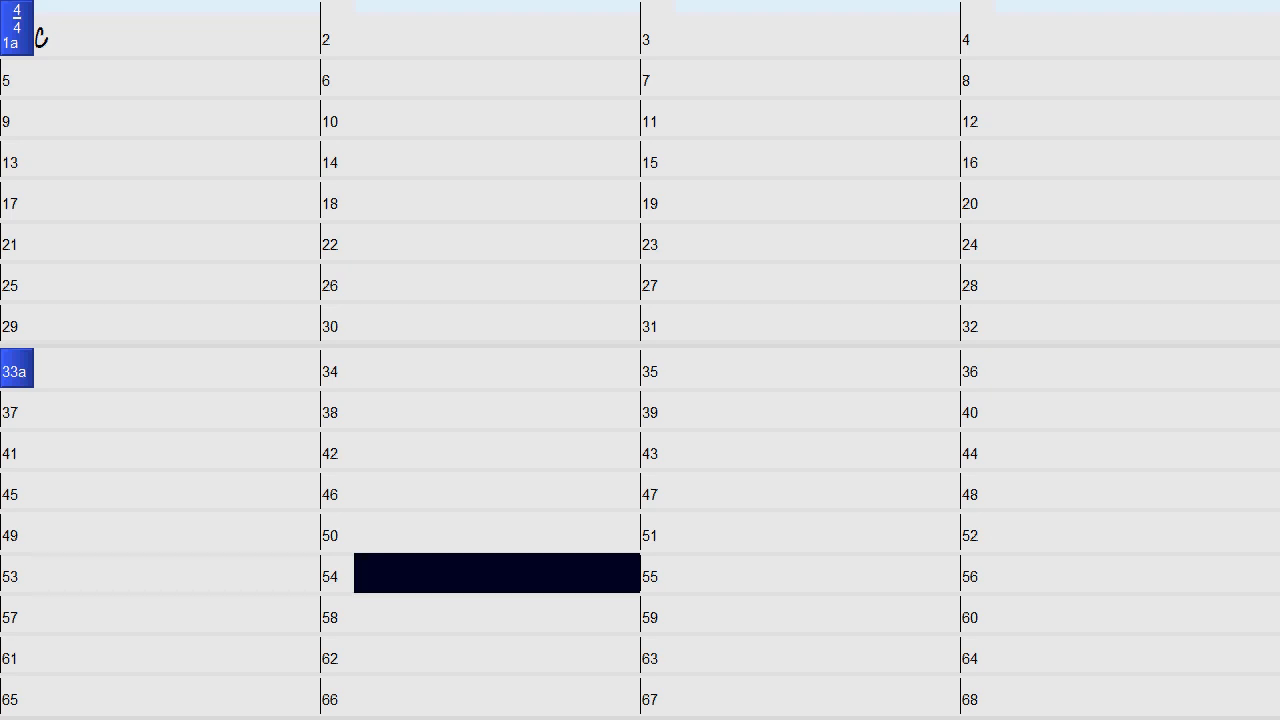
click(816, 576)
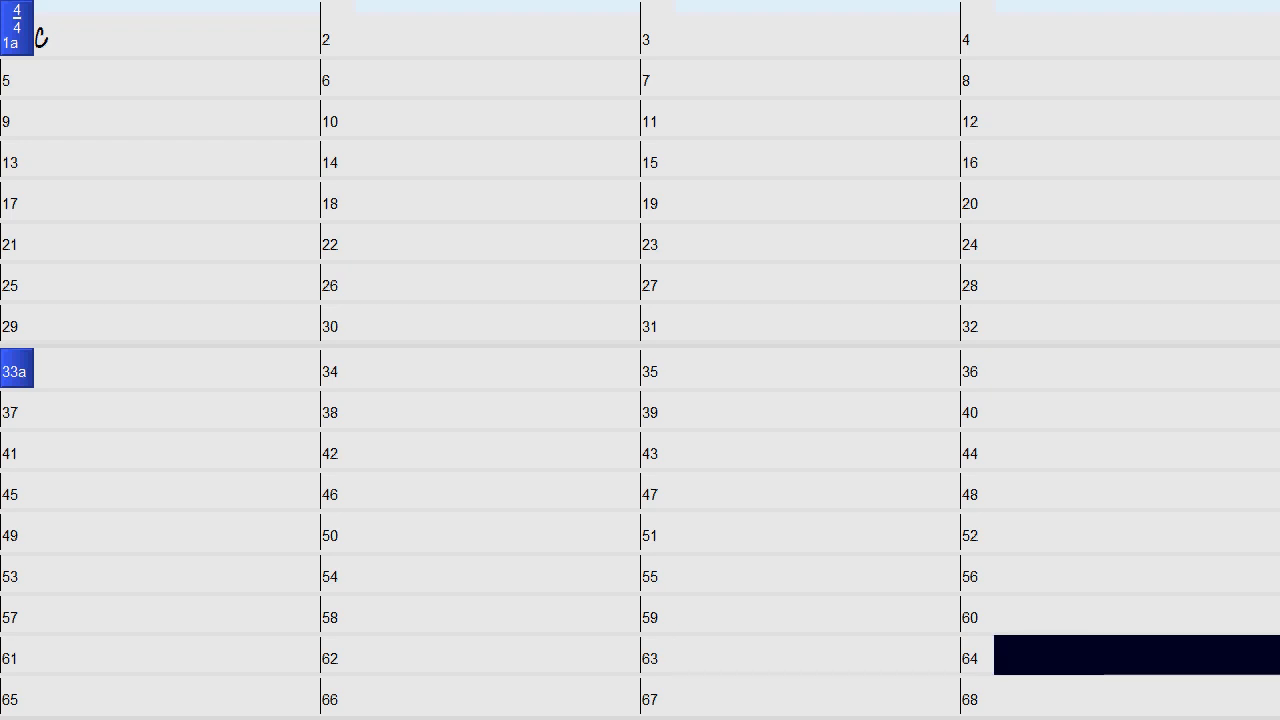
scroll(down, 3)
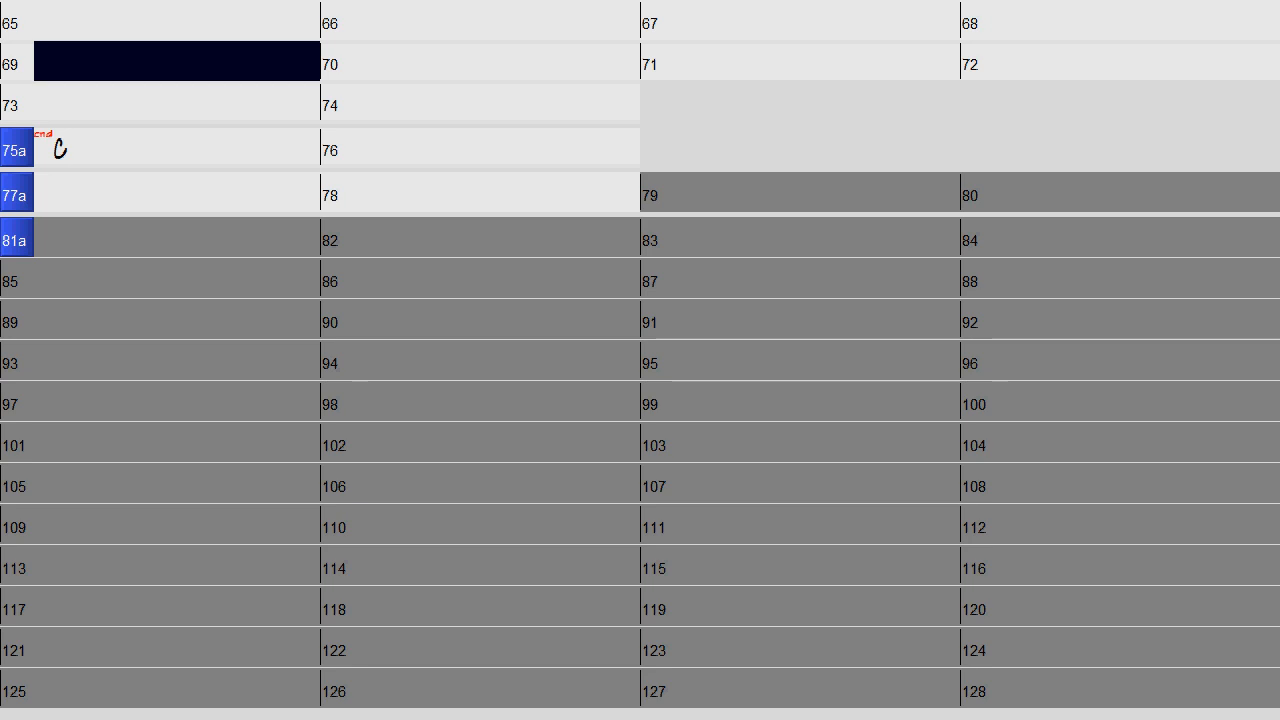
click(478, 62)
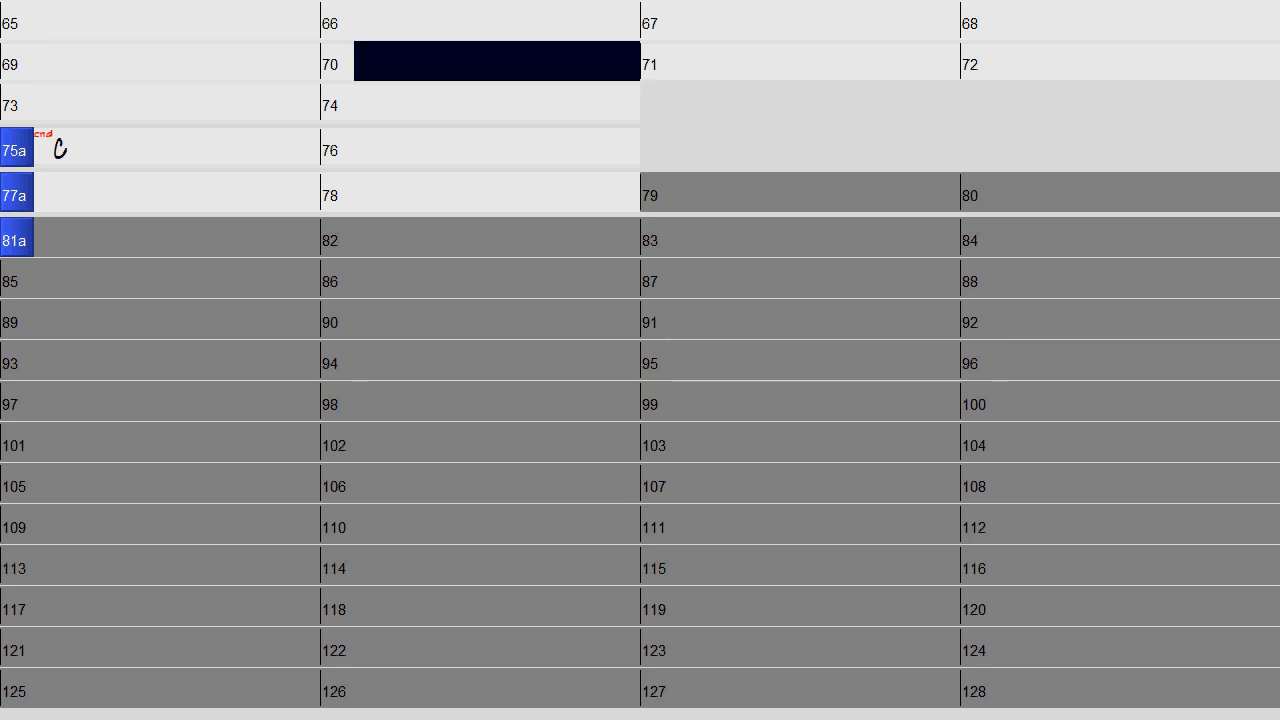